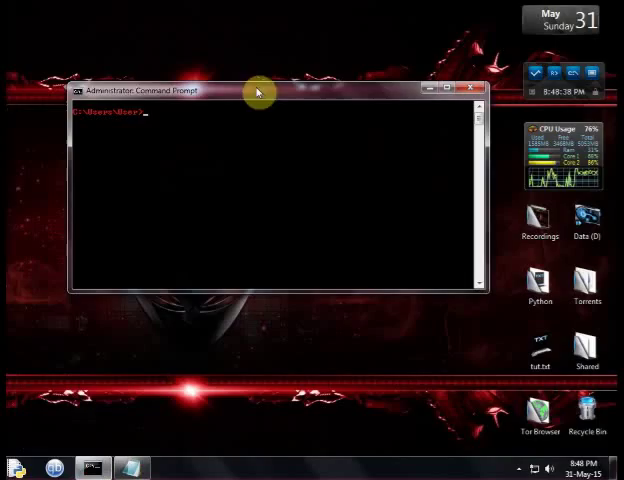
pyautogui.moveTo(257, 92)
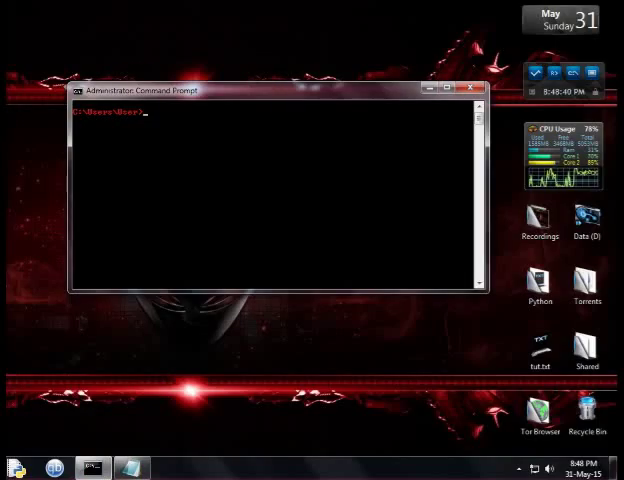
pyautogui.moveTo(154, 135)
pyautogui.write('cd C:\\')
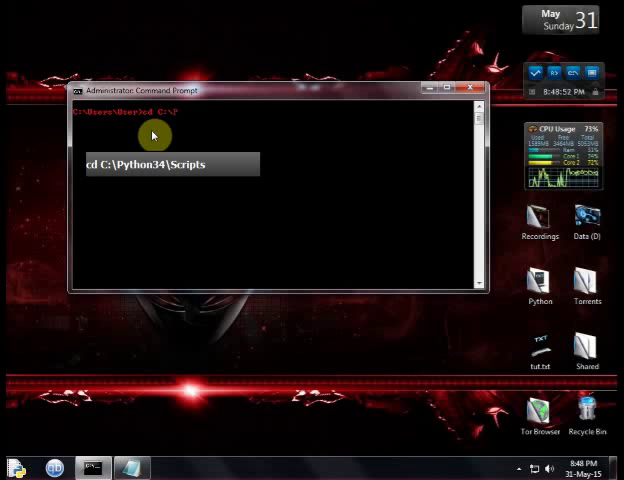
pyautogui.write('Python34')
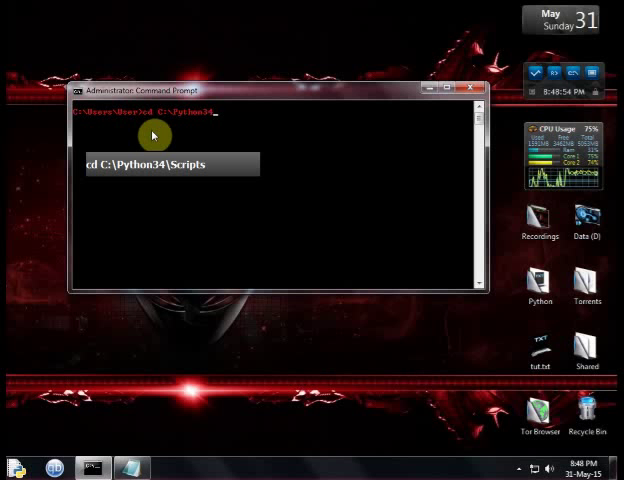
pyautogui.write('\\Scripts')
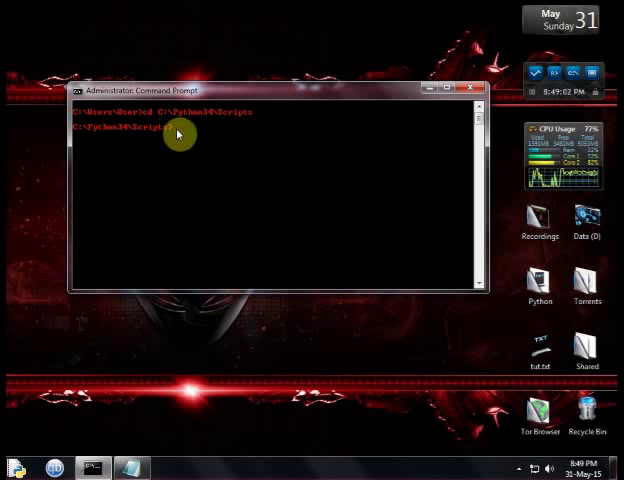
pyautogui.moveTo(196, 142)
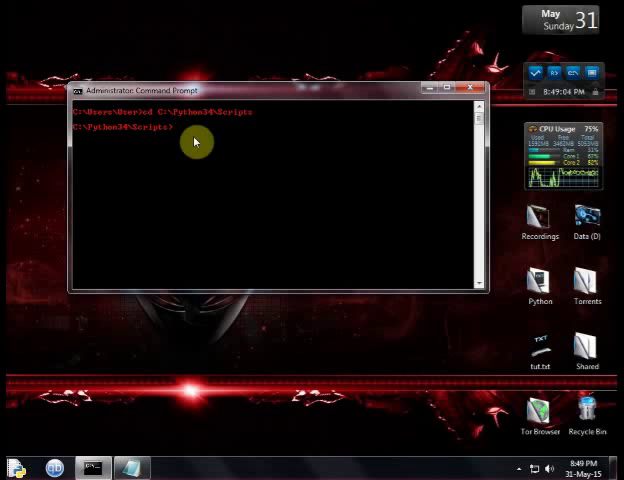
pyautogui.moveTo(208, 144)
pyautogui.write('pip ')
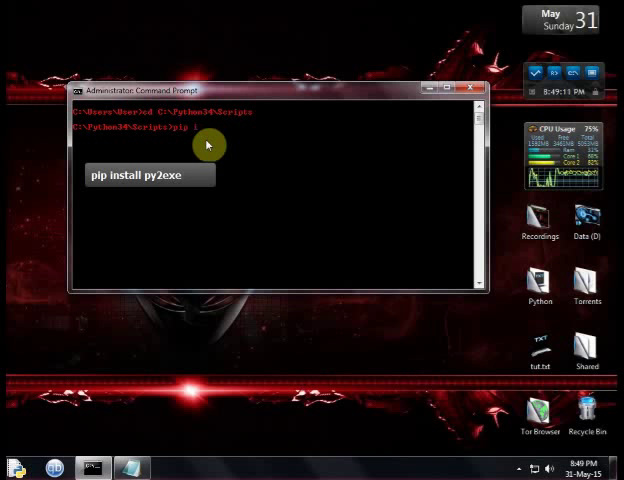
pyautogui.write('install py2exe')
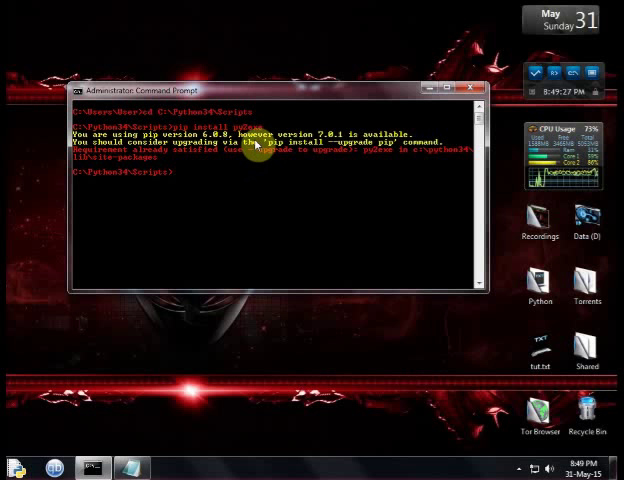
pyautogui.moveTo(210, 175)
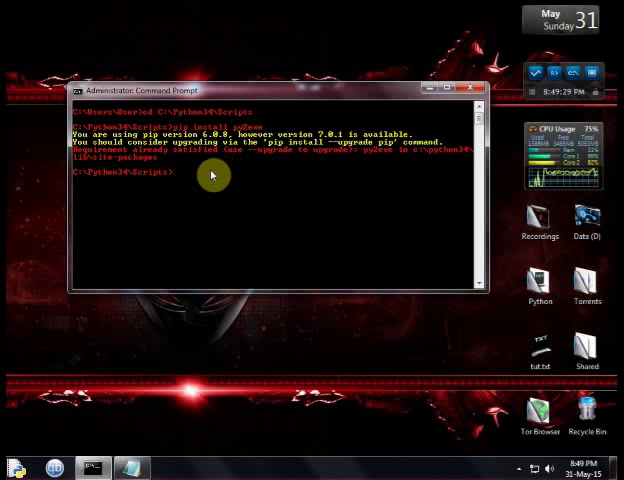
pyautogui.moveTo(188, 155)
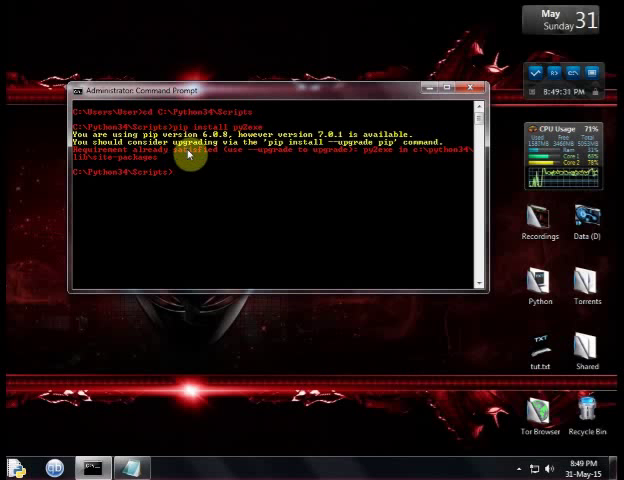
pyautogui.moveTo(194, 170)
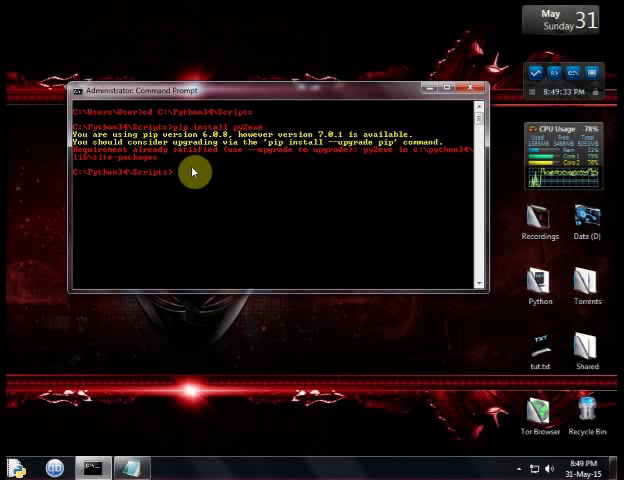
pyautogui.write('exit')
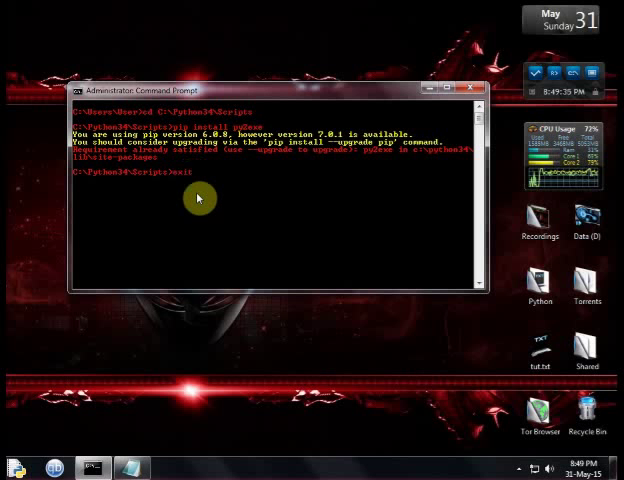